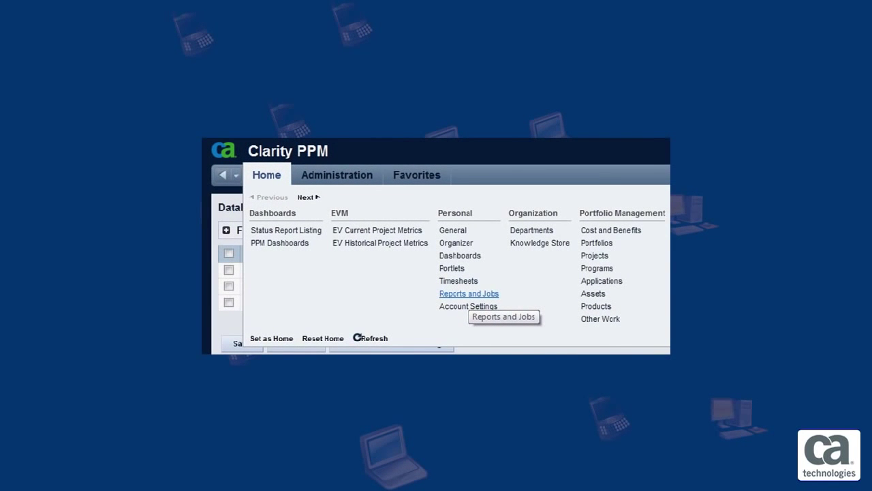
Go to Reports and Jobs under Personal to reach the Project Information and Health job.
click(469, 294)
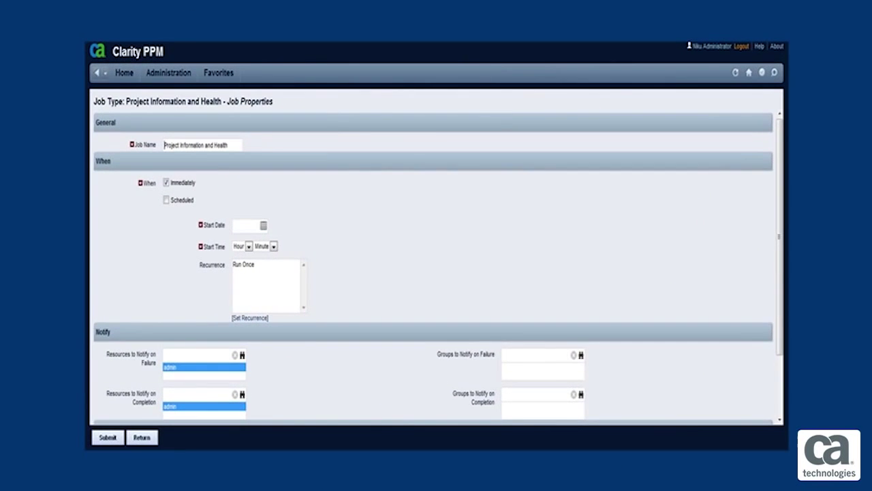